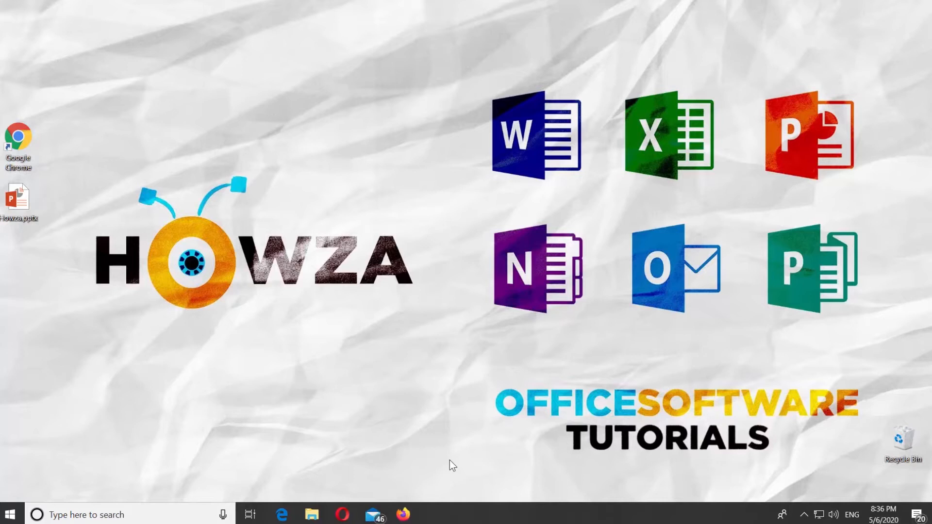
pyautogui.moveTo(119, 183)
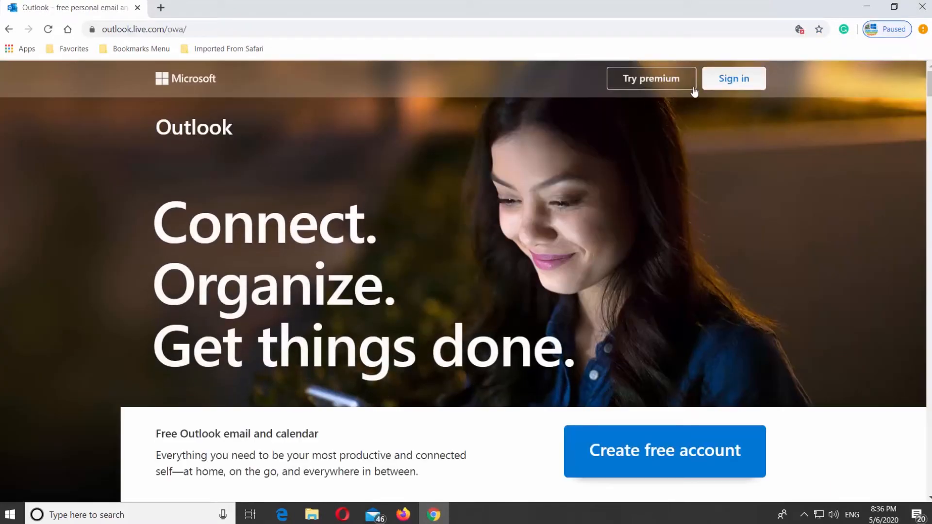
# - Sign in to the Outlook account and bring up the quick settings panel
pyautogui.click(733, 78)
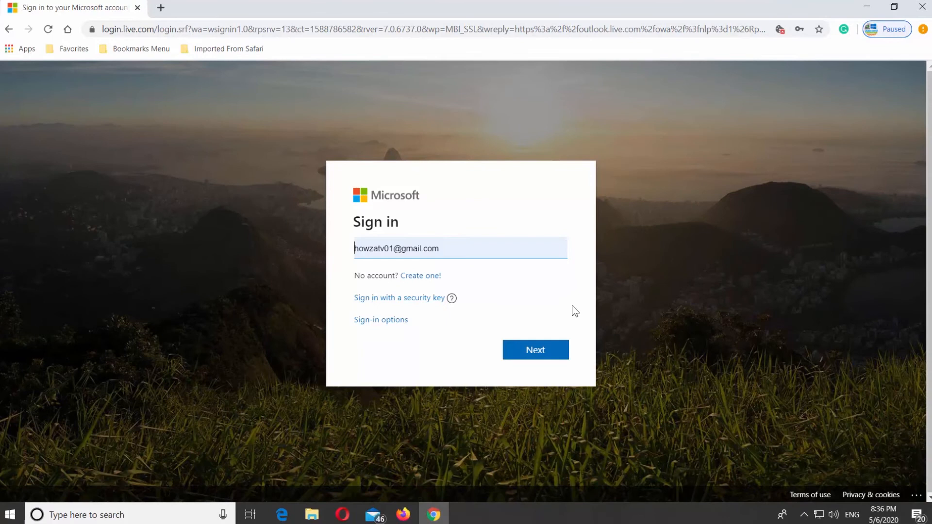
pyautogui.click(534, 349)
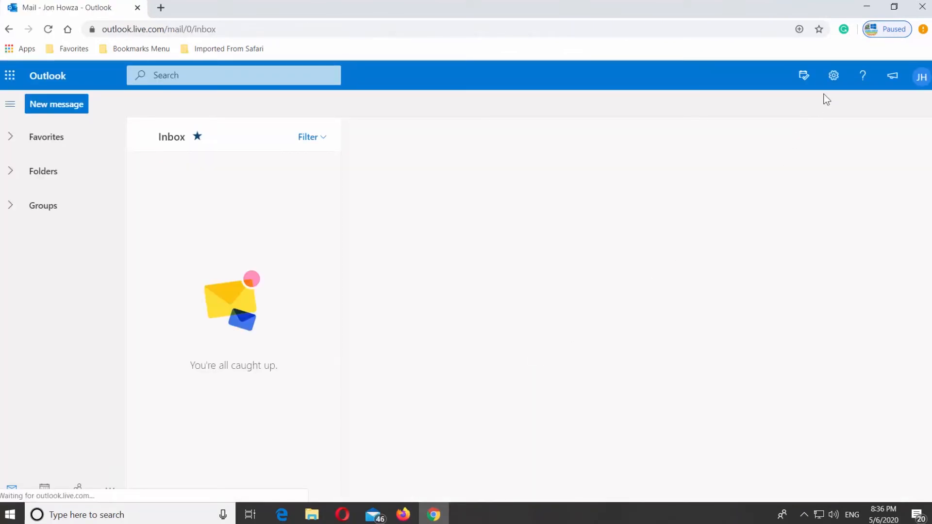
pyautogui.click(833, 76)
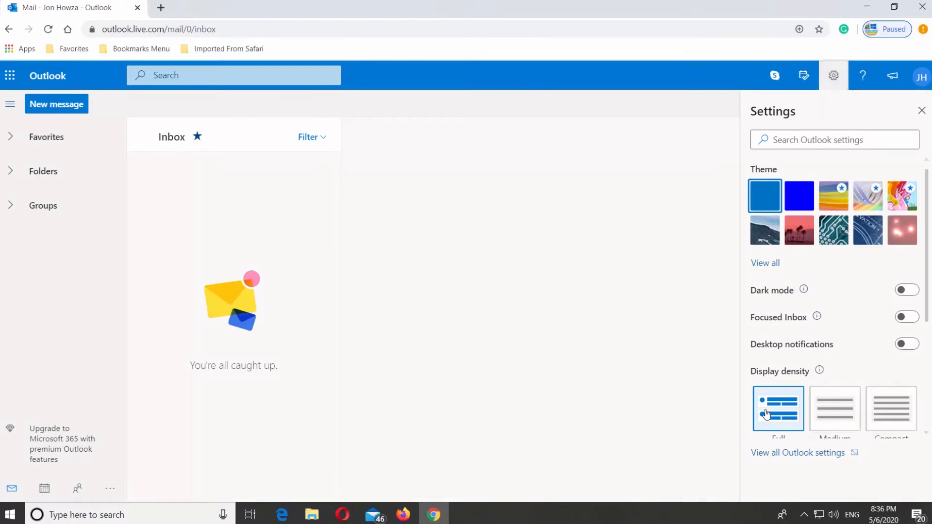
# - In full settings under General > Language and time, set the time format to 1:01 AM - 11:59 PM
pyautogui.click(797, 452)
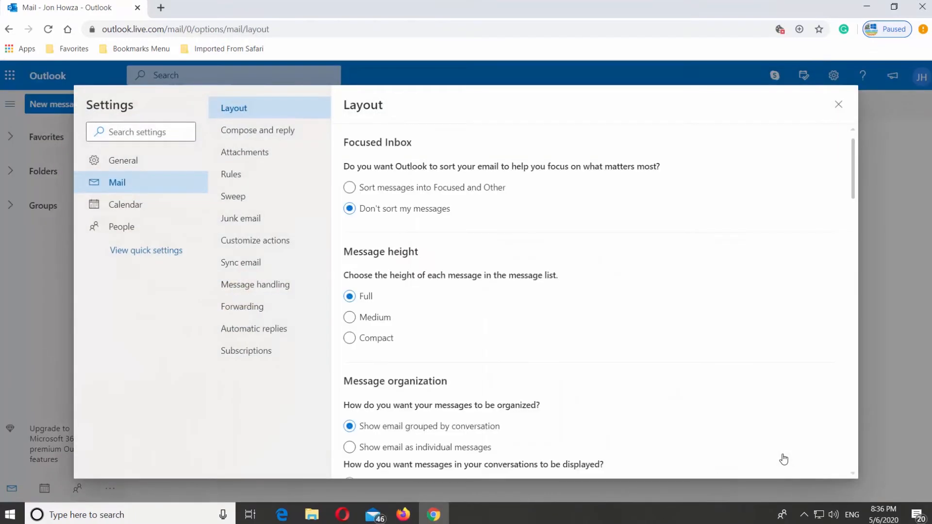
pyautogui.click(123, 160)
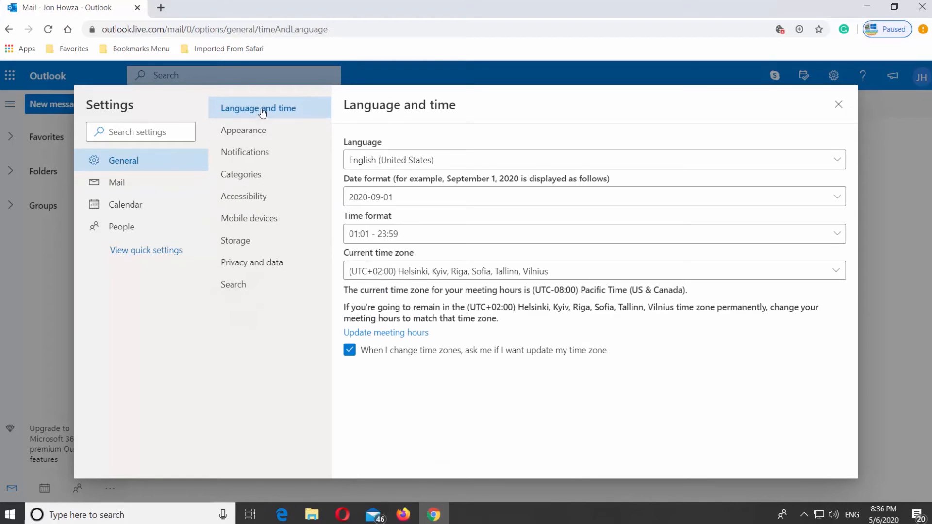
pyautogui.click(592, 233)
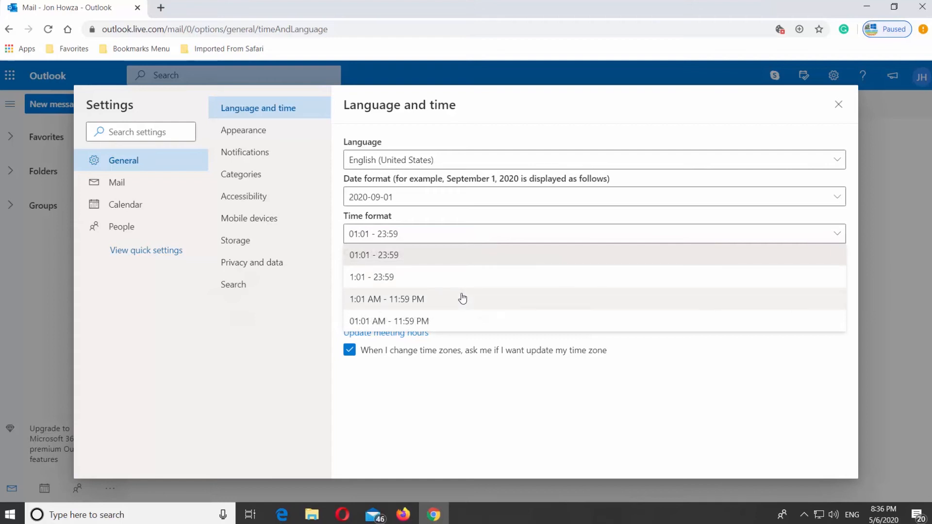
pyautogui.click(387, 299)
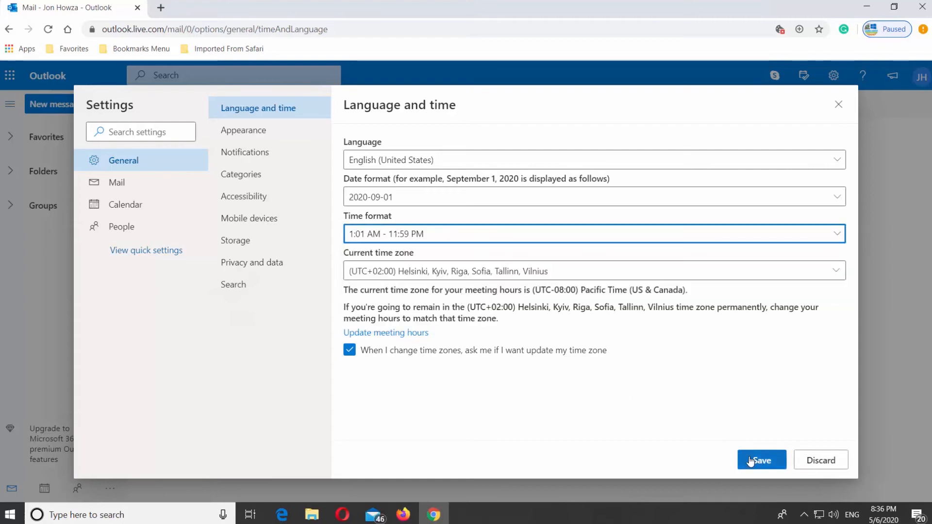